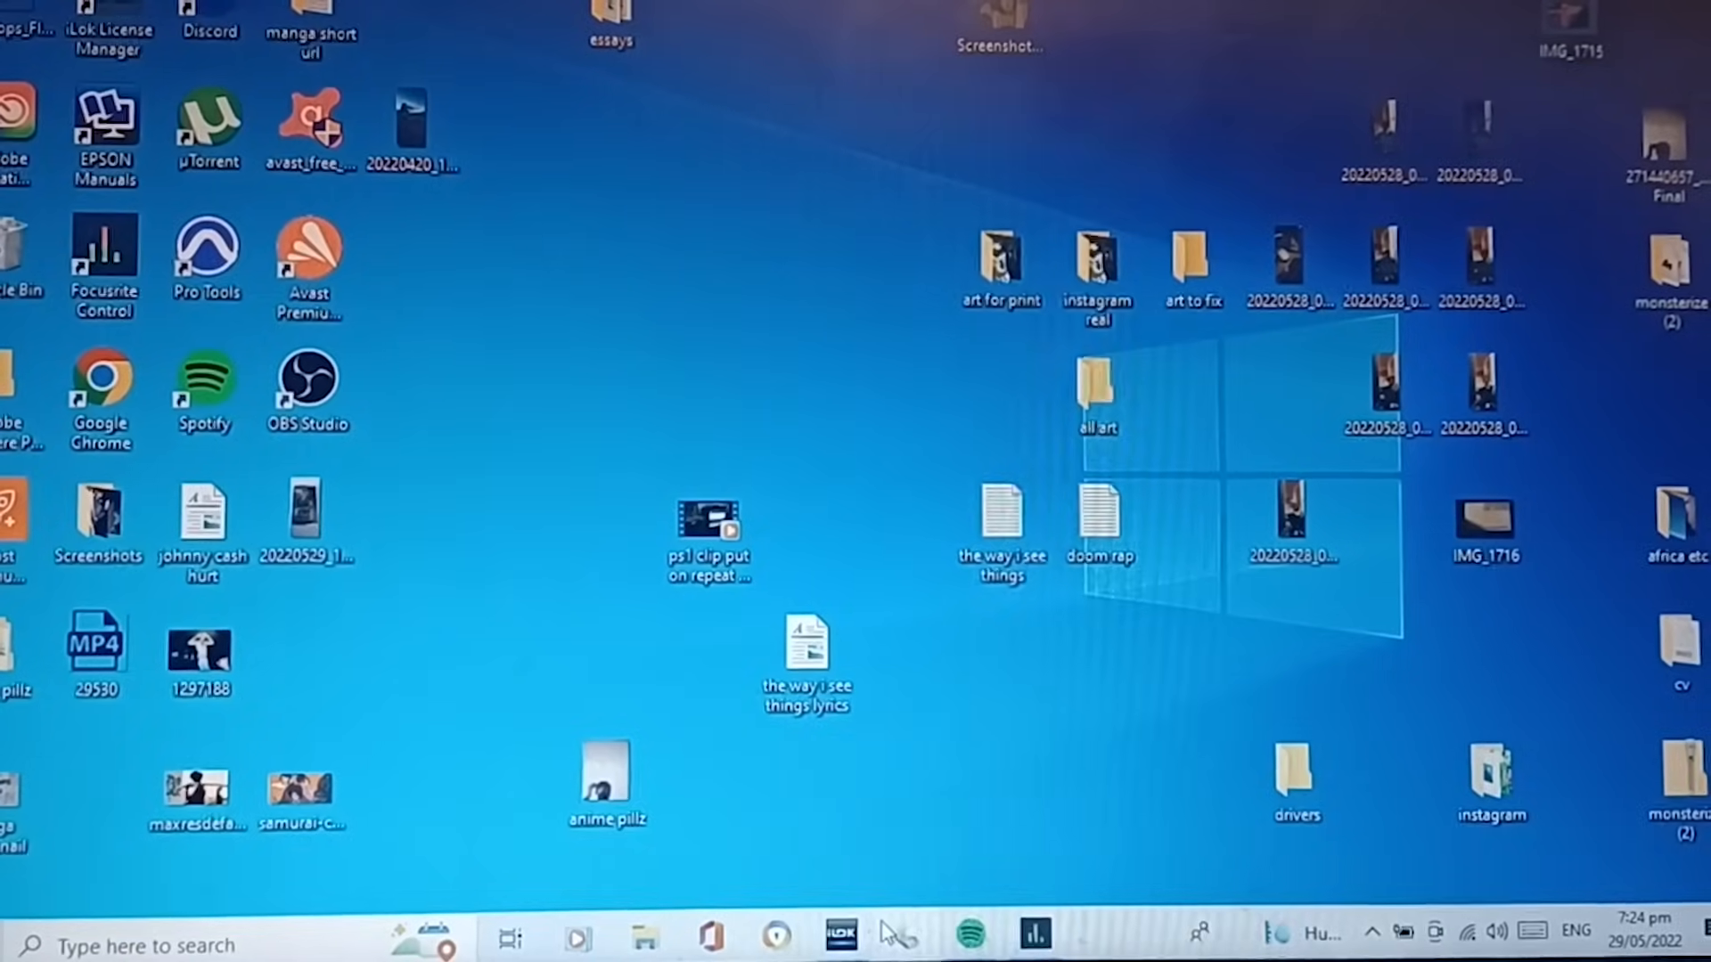
Step: Expand the taskbar volume flyout's device list to show Focusrite USB Audio and Conexant ISST Audio
left_click(1482, 775)
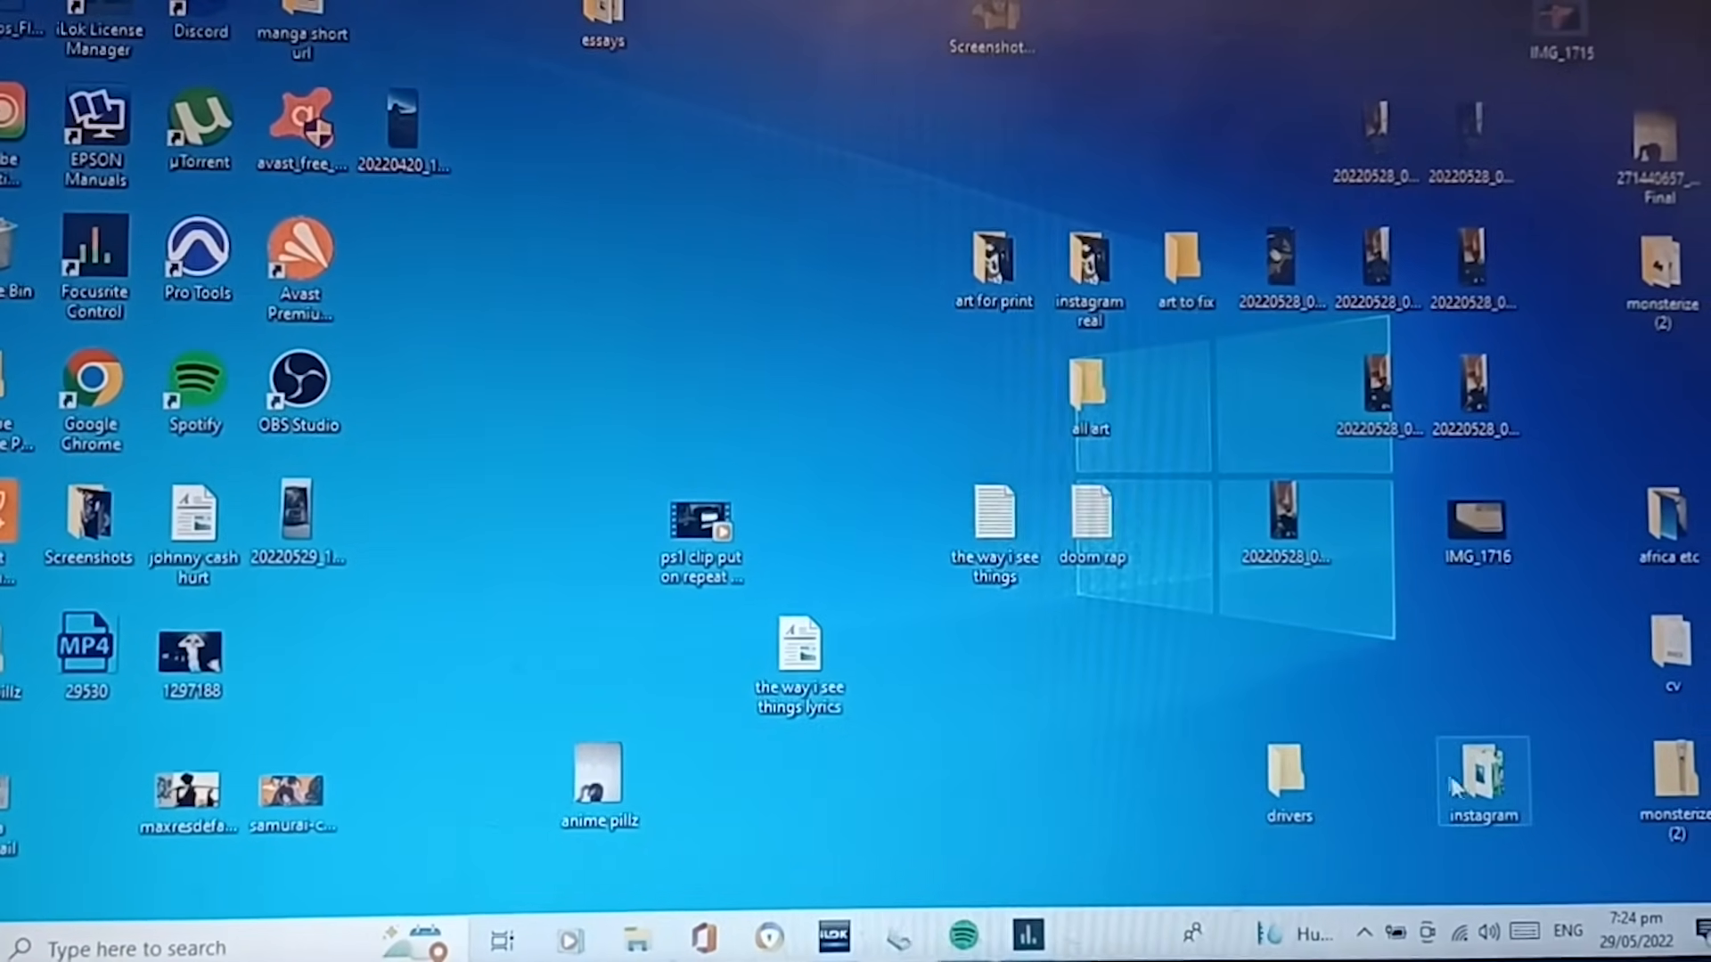
left_click(1184, 802)
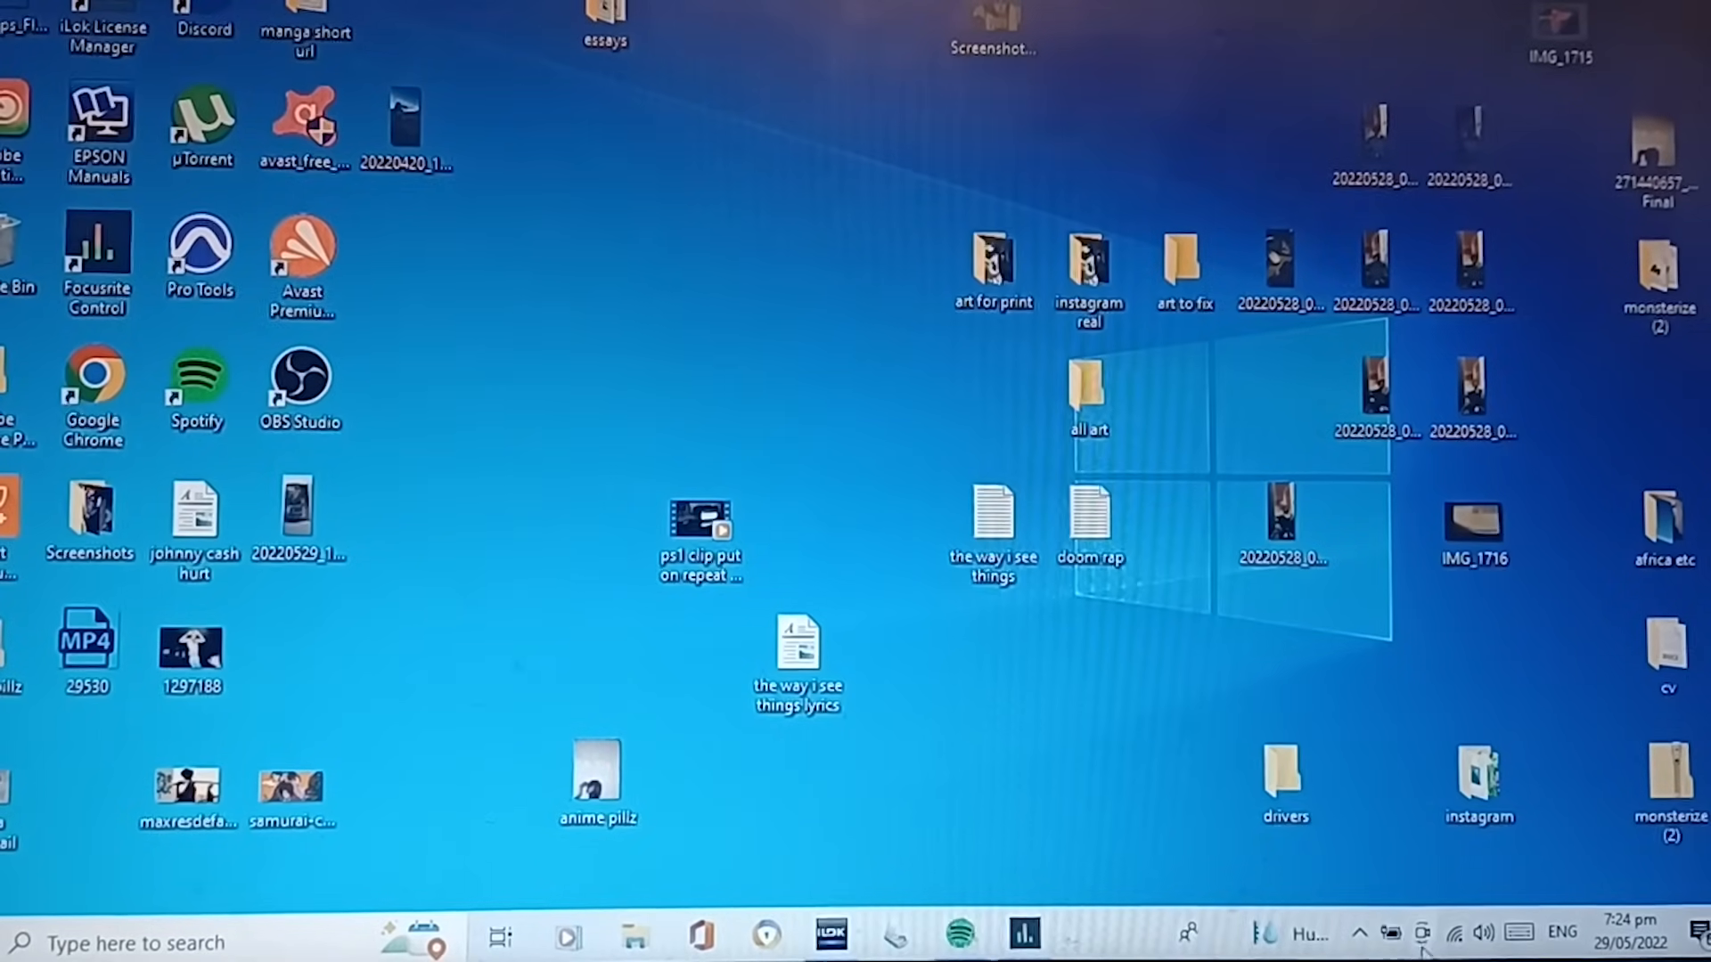
left_click(1483, 933)
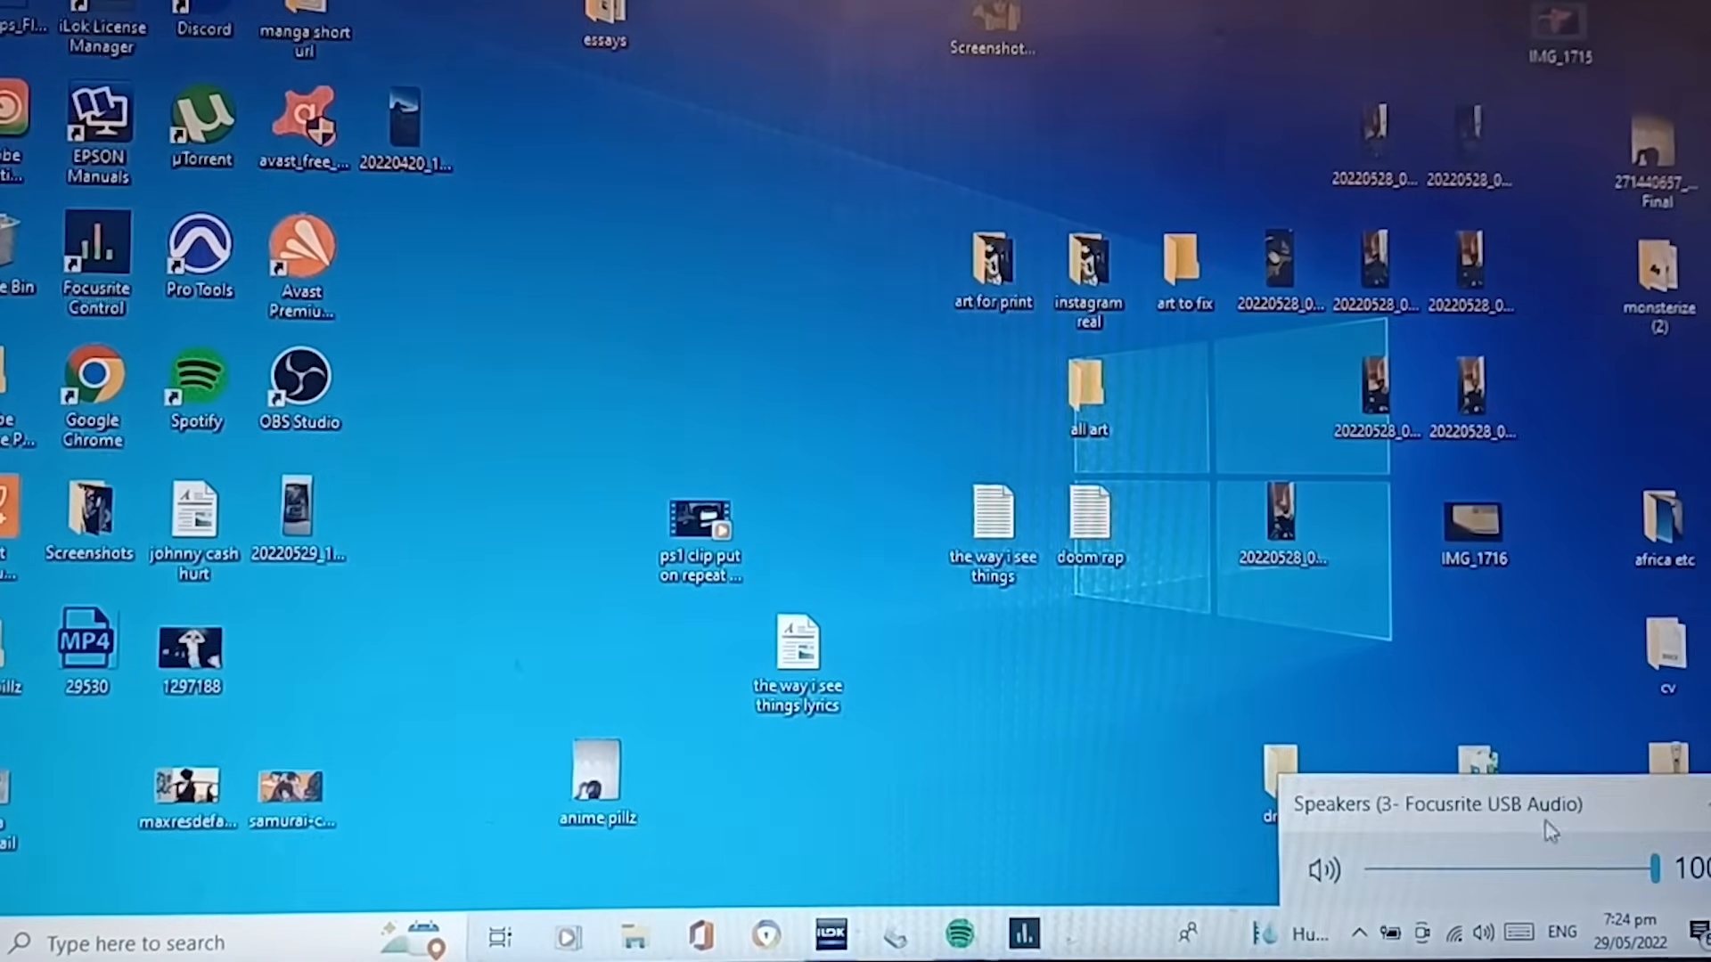
left_click(1430, 804)
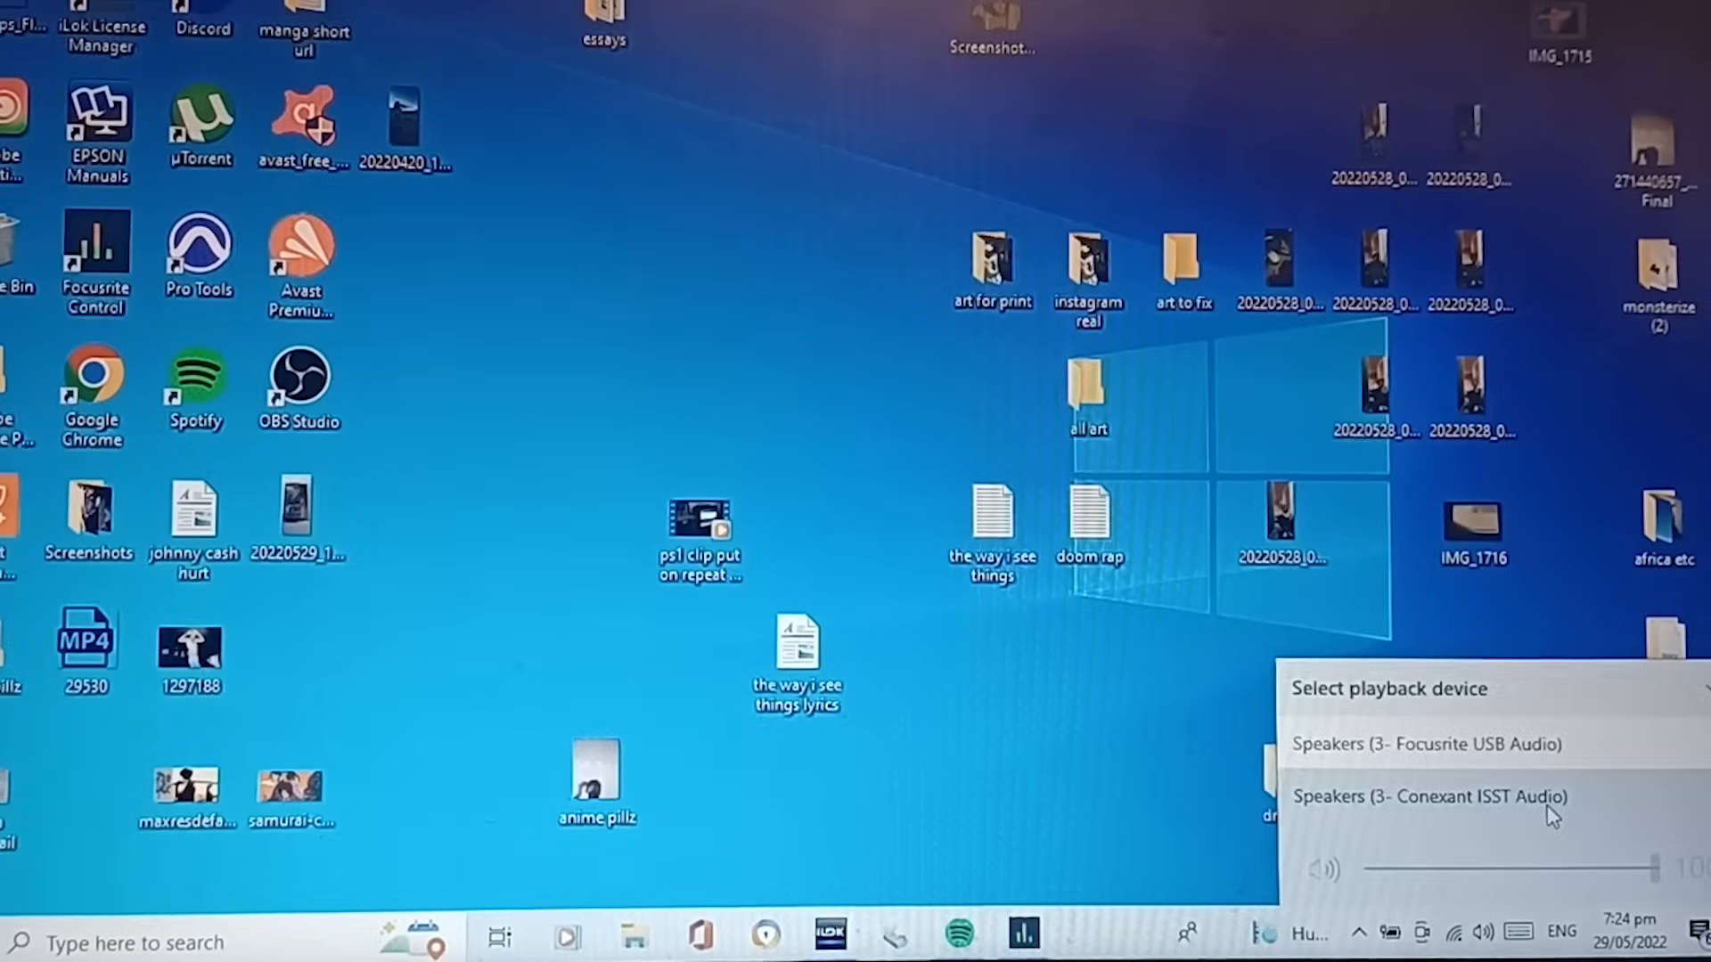